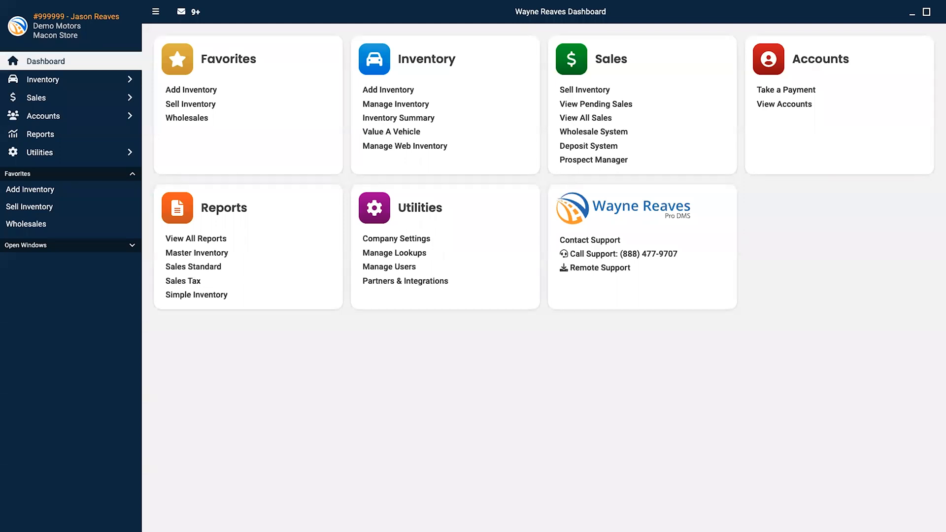
mouse_move(580, 369)
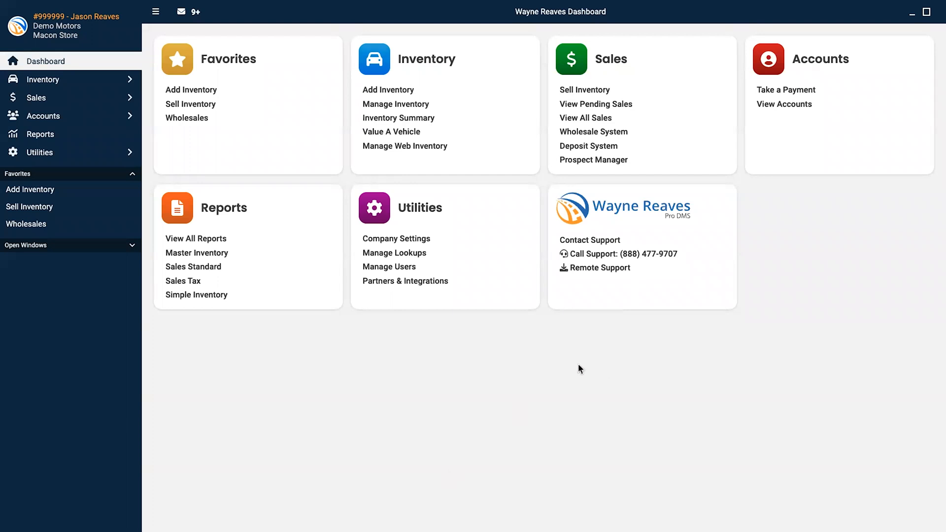
mouse_move(596, 159)
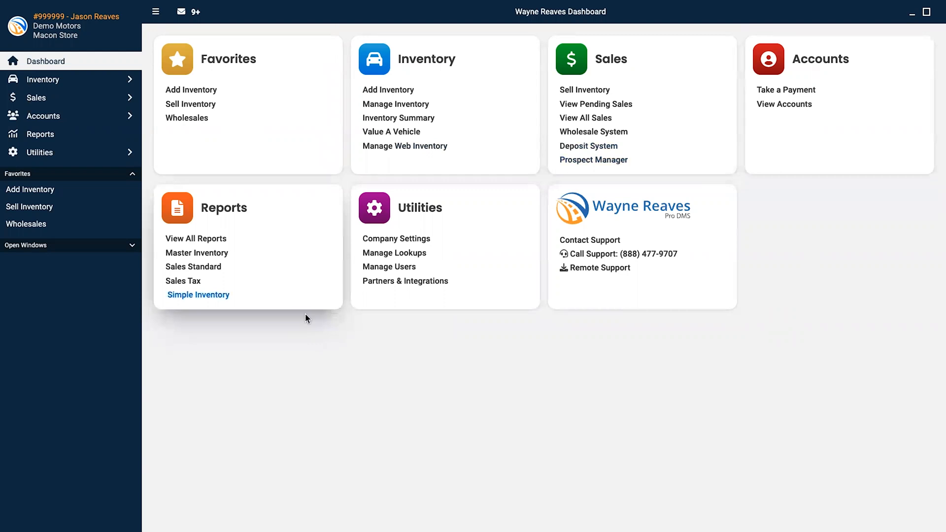
mouse_move(664, 295)
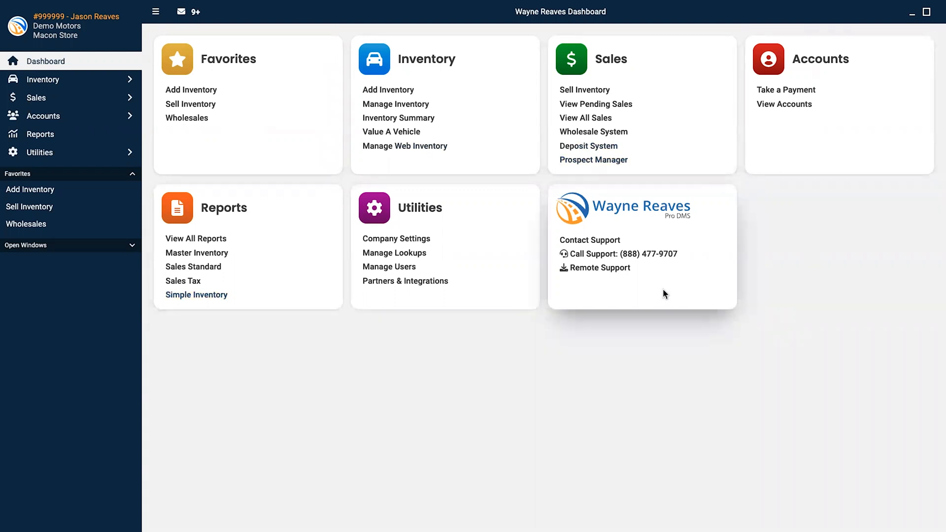
mouse_move(477, 402)
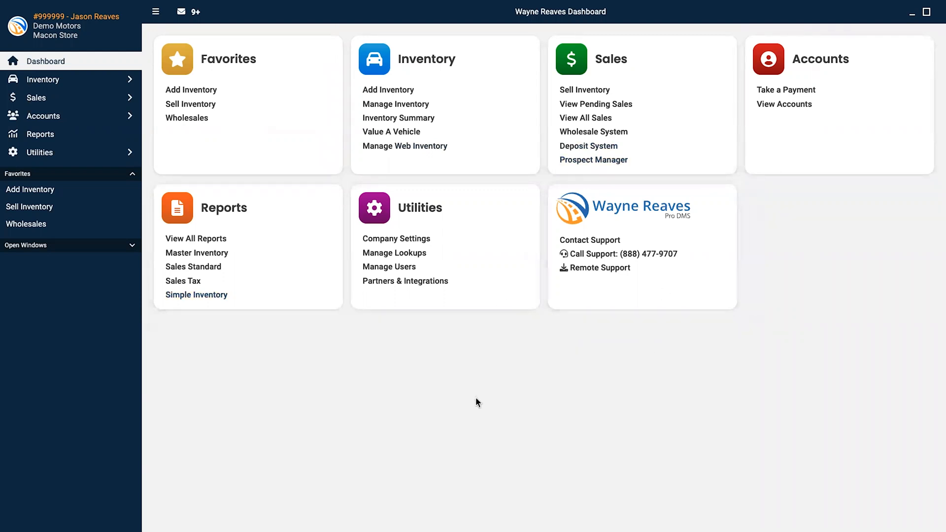
mouse_move(391, 90)
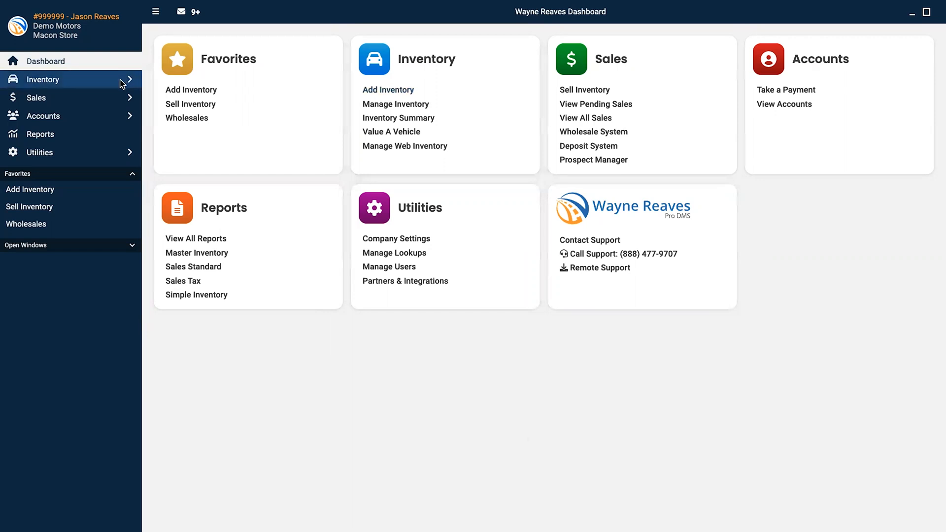
Step: Add a new inventory vehicle and fill its details by scanning the VIN barcode from a phone or tablet
left_click(42, 78)
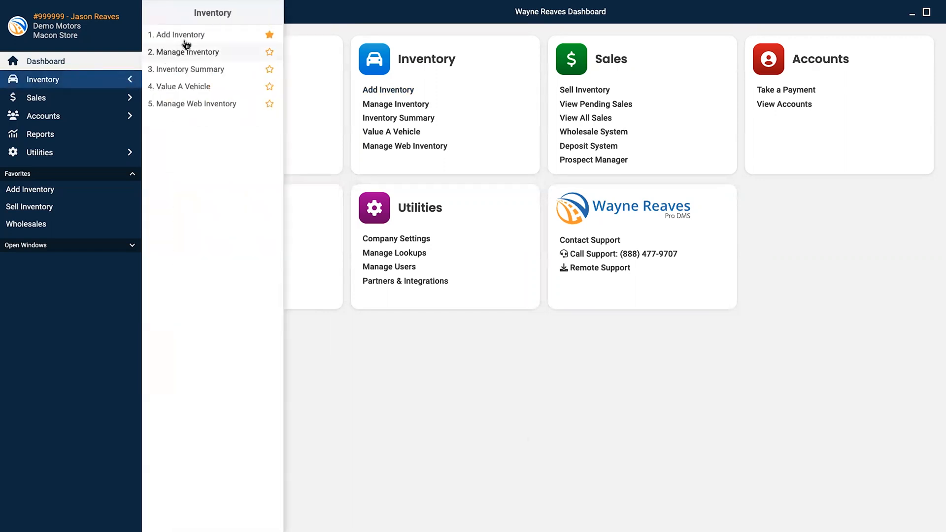
left_click(180, 35)
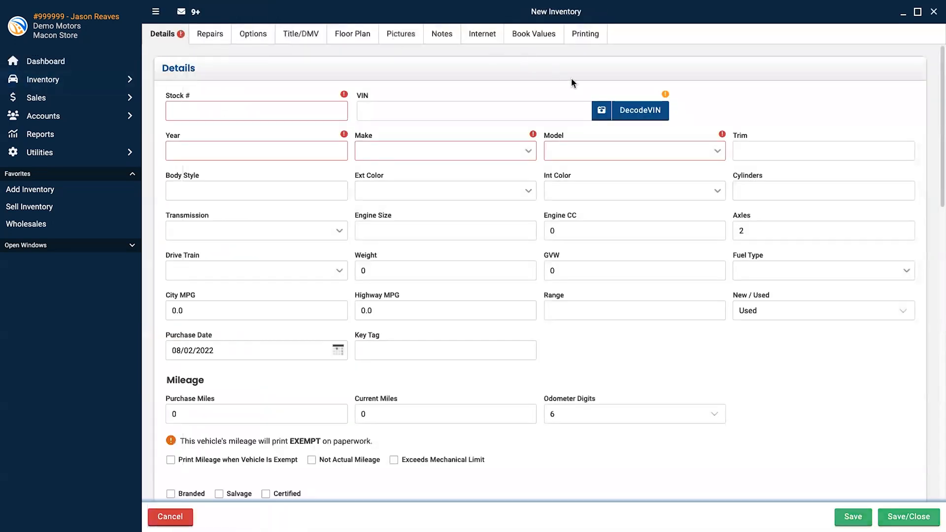
left_click(602, 110)
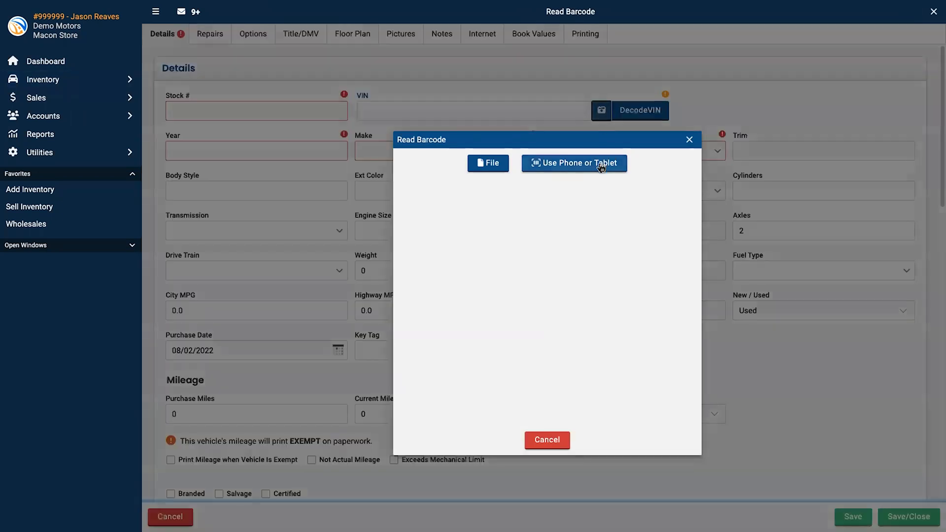
left_click(574, 163)
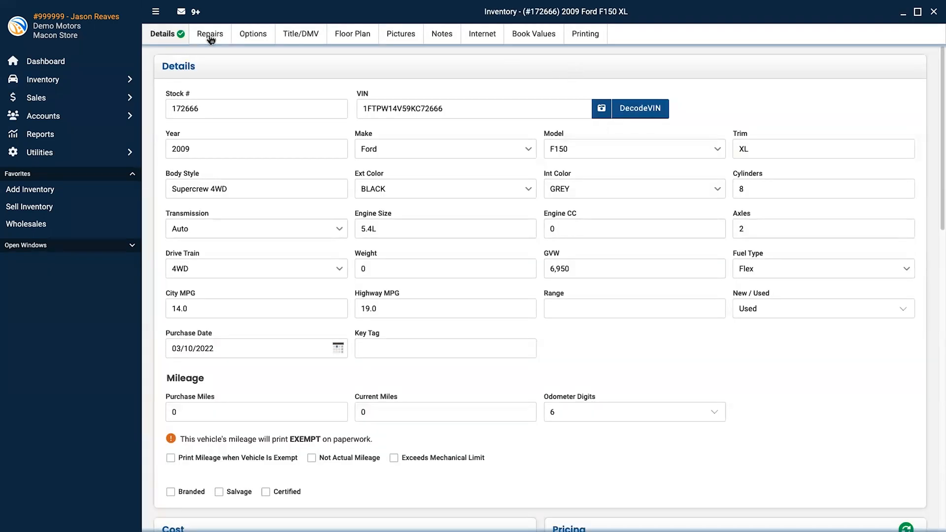
Step: Review the F150's Repairs, Pictures, Internet and Printing pages, then close back to the dashboard
left_click(209, 34)
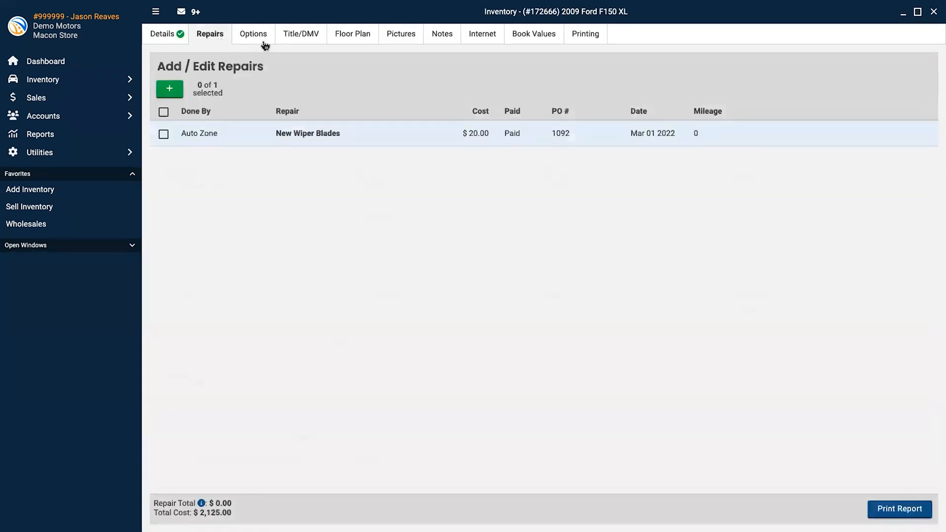
left_click(254, 33)
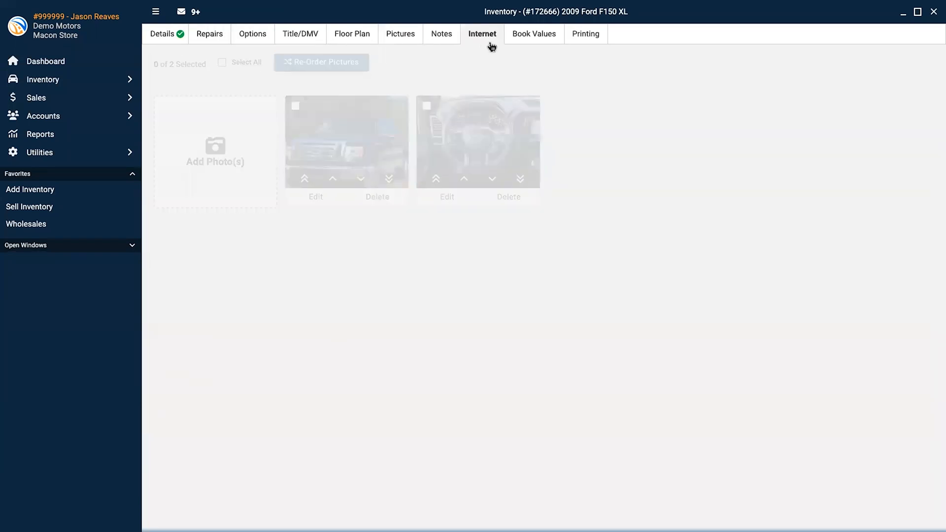
left_click(482, 33)
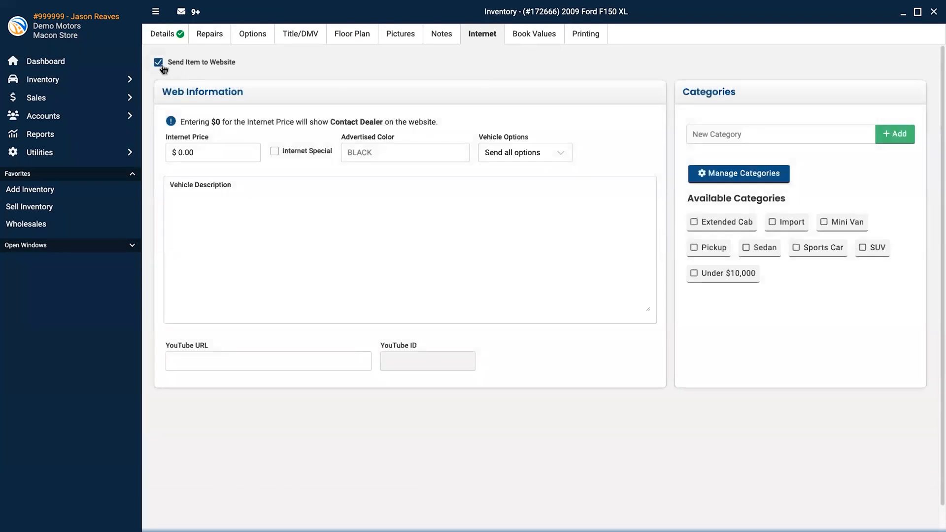
mouse_move(598, 43)
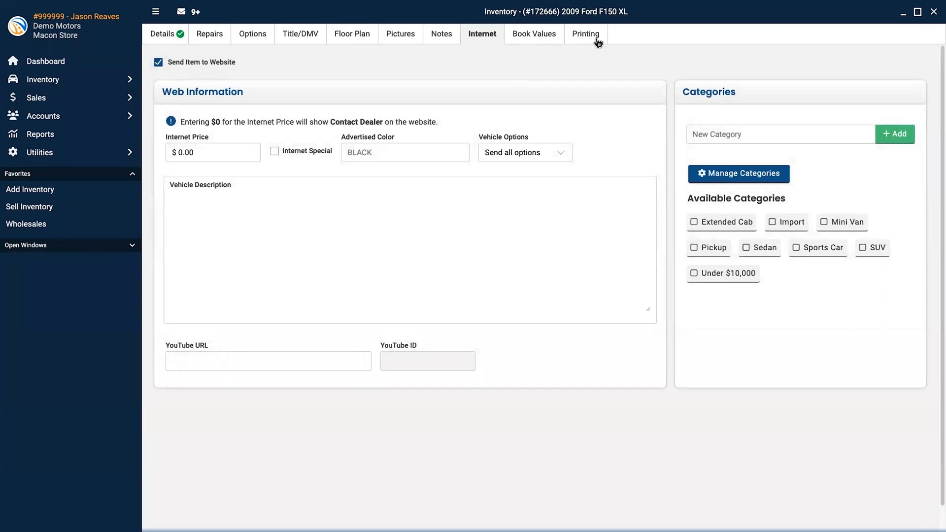
left_click(584, 34)
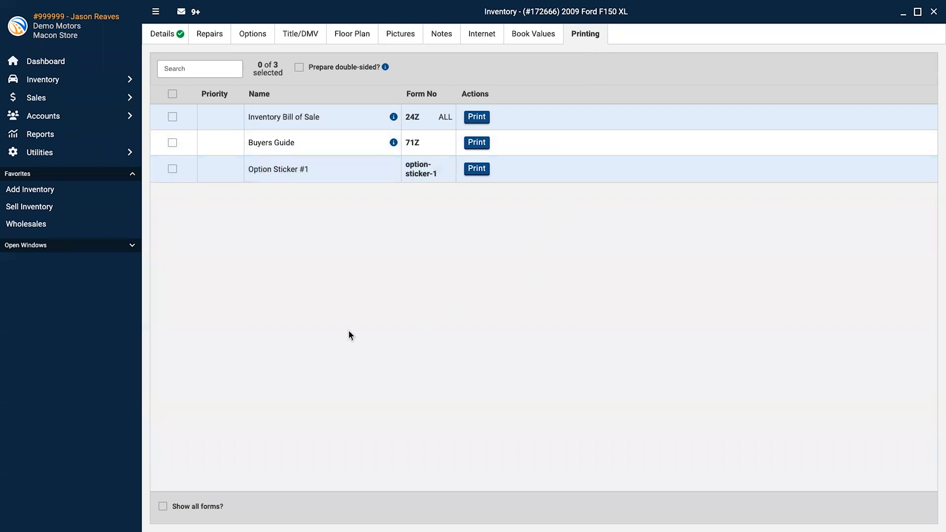
left_click(45, 61)
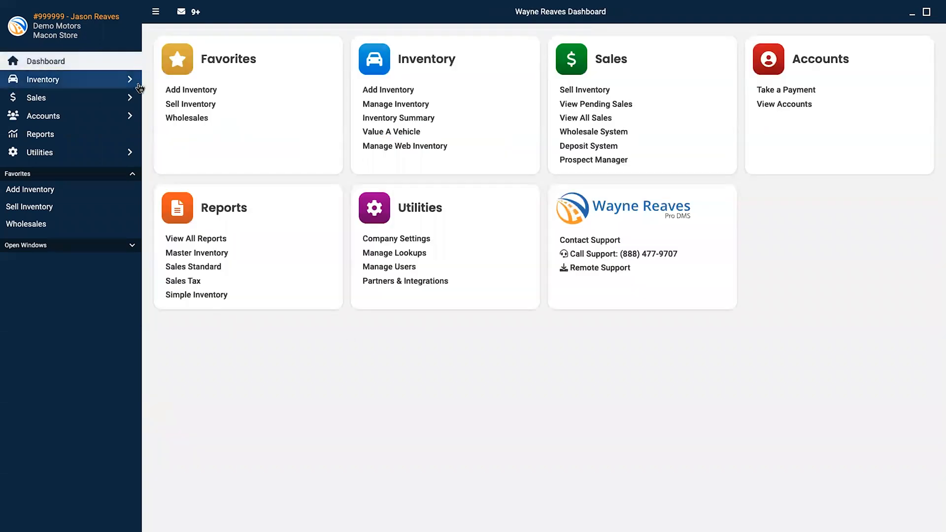
left_click(396, 103)
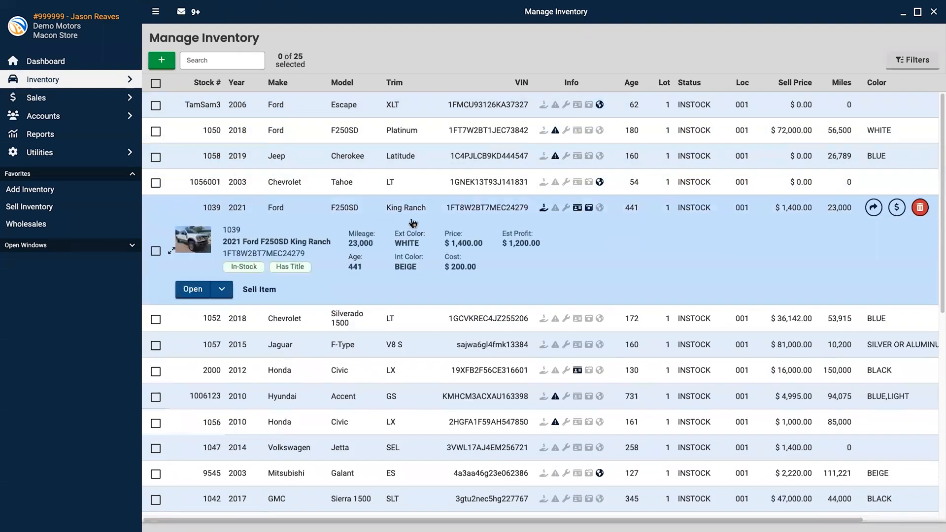
mouse_move(587, 216)
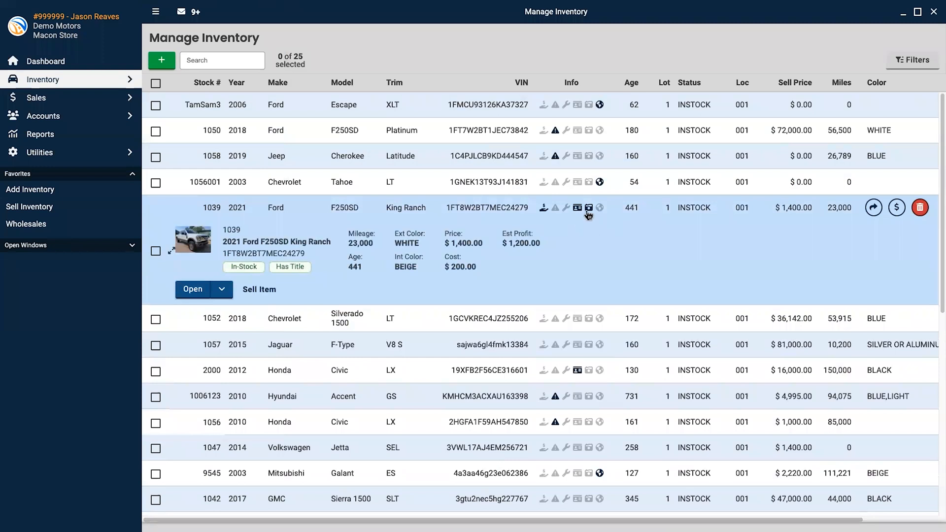
mouse_move(326, 219)
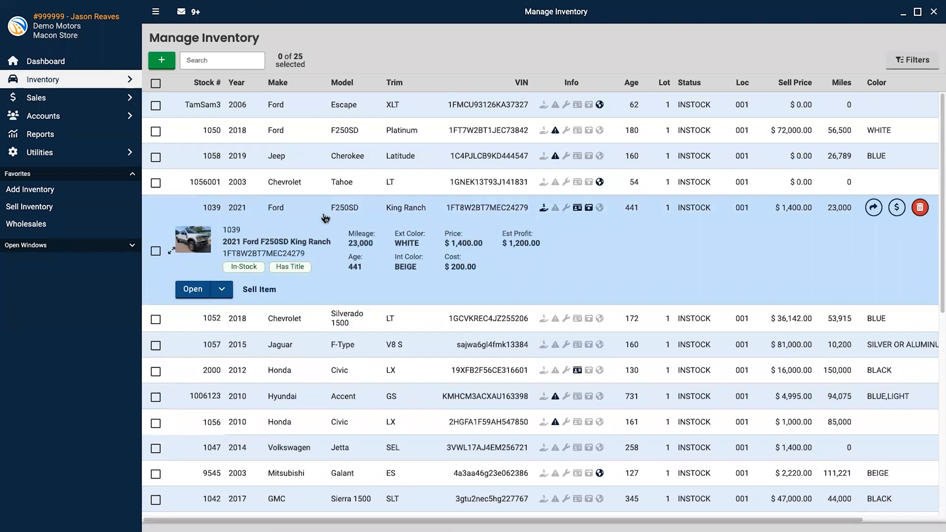
left_click(197, 290)
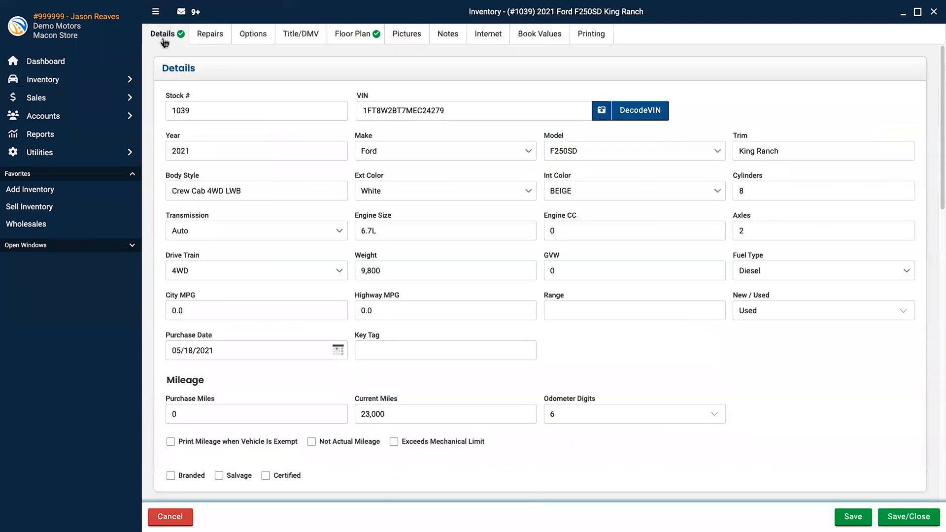
mouse_move(482, 45)
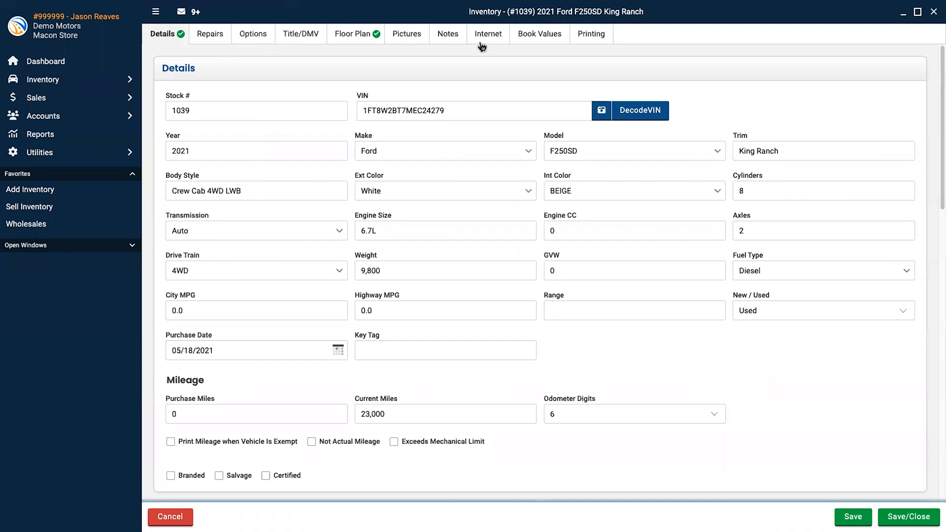
left_click(46, 60)
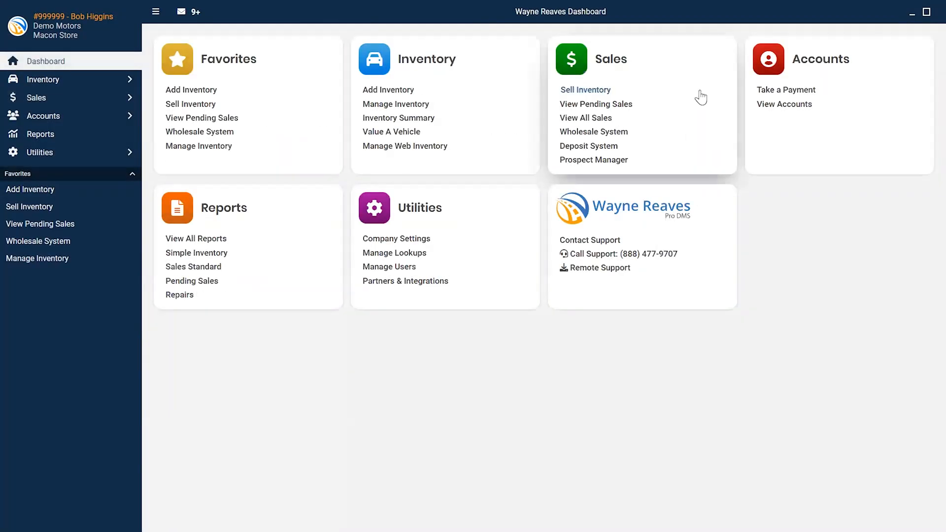
Step: Open the Prospect Manager and start a blank New Contact for a prospect
left_click(593, 160)
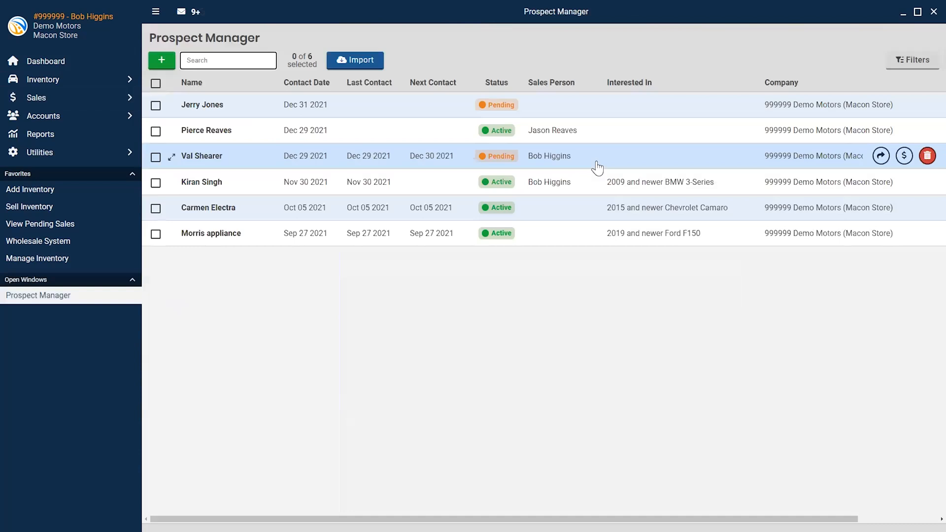
mouse_move(356, 61)
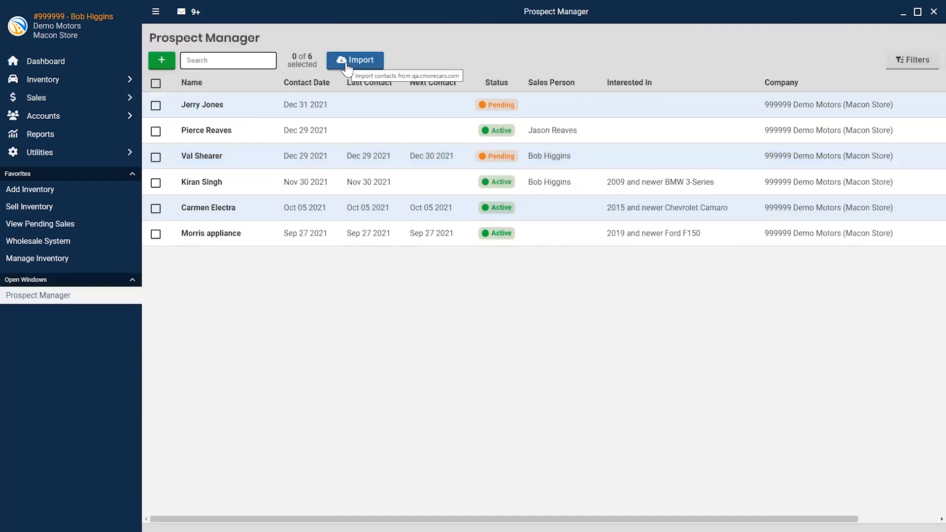
mouse_move(269, 98)
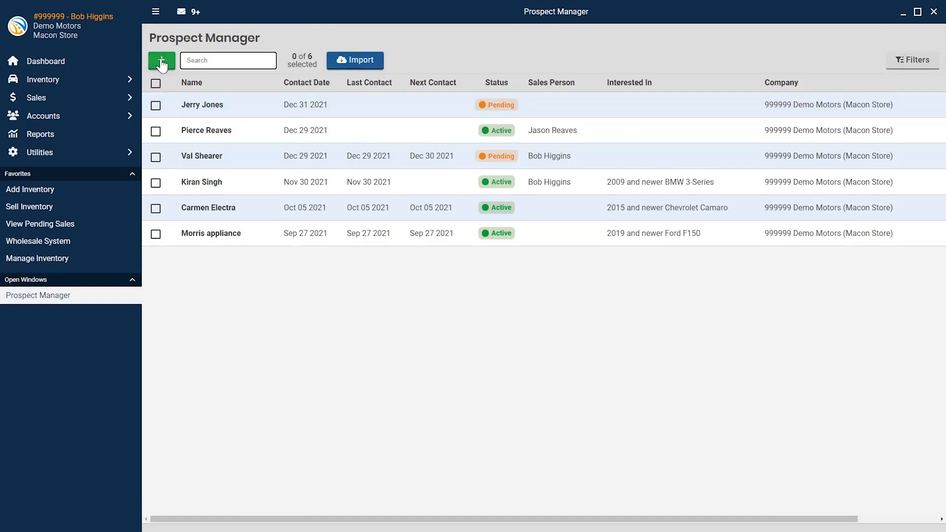
left_click(161, 60)
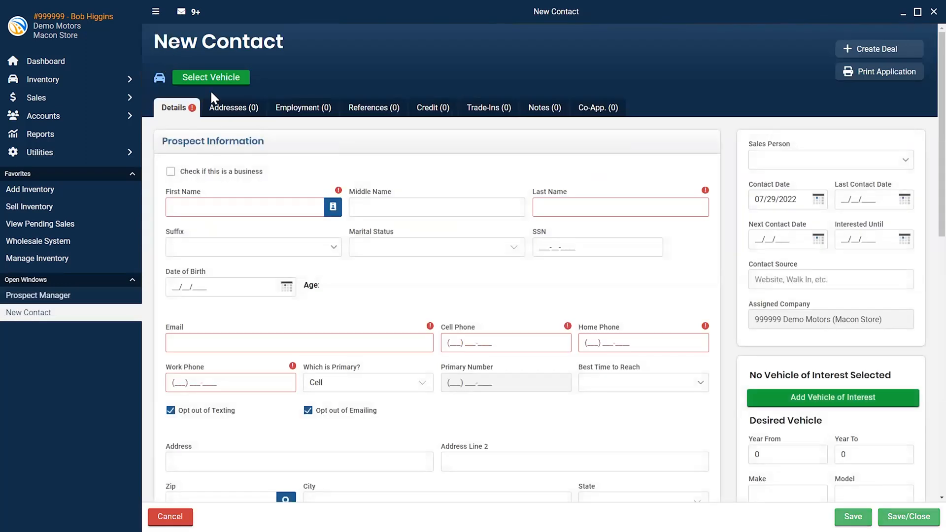
Step: Populate IMA SAMPLE's name, birth date, phones, email and address from a scanned ID barcode
left_click(333, 207)
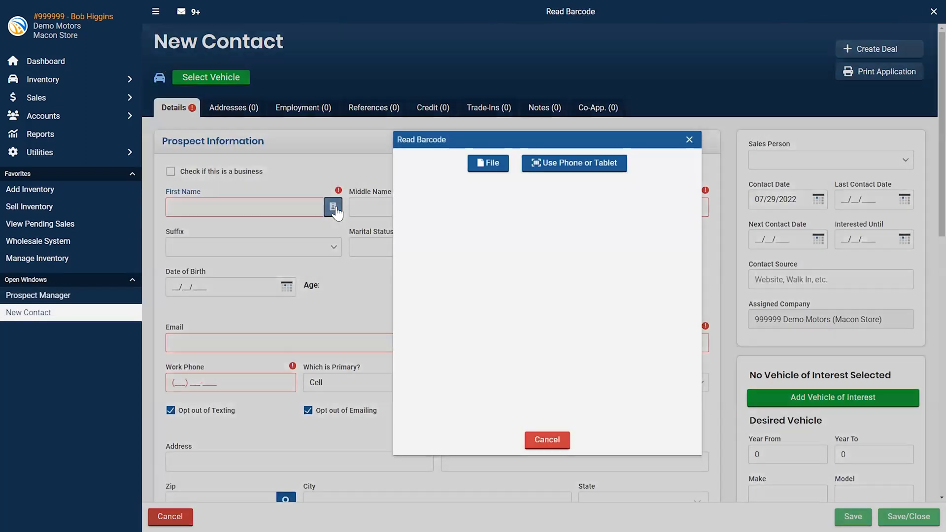
left_click(574, 163)
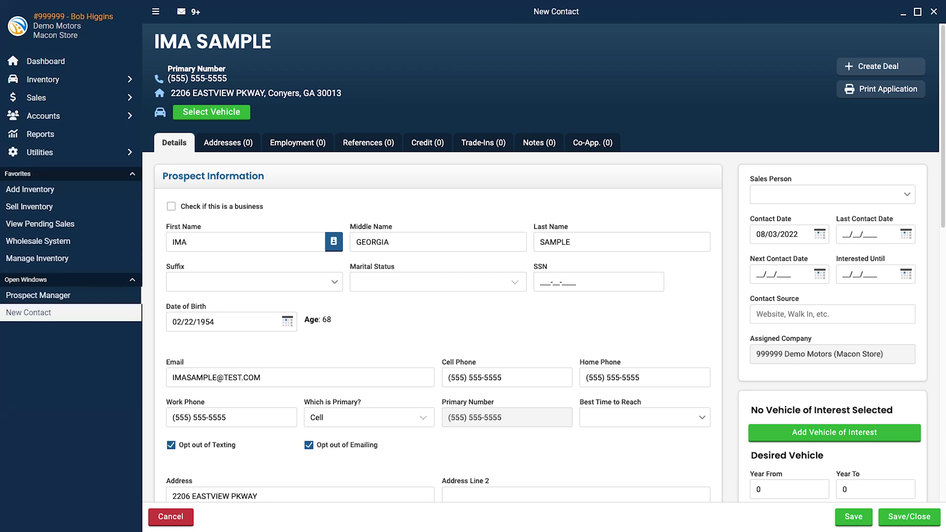
Step: Start a new sale via Sell Inventory and look through the blank Buyer Details form
left_click(46, 60)
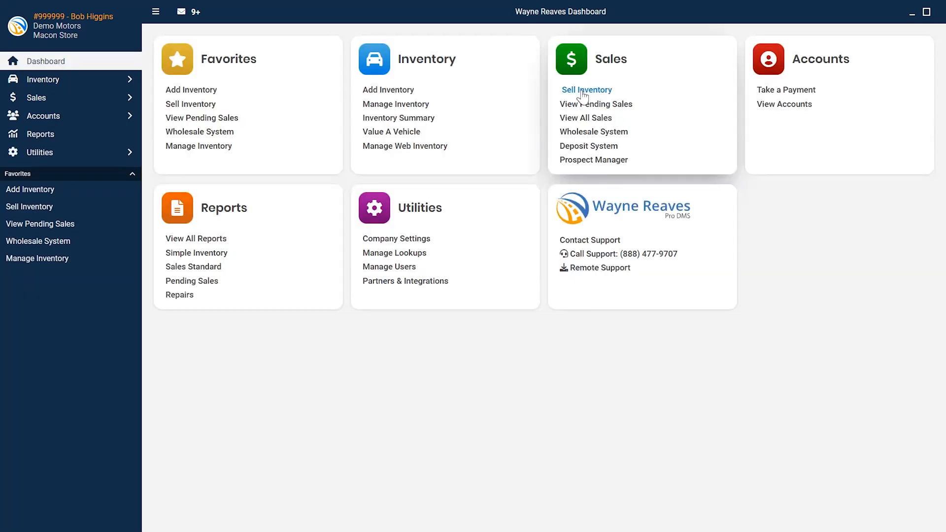
left_click(585, 90)
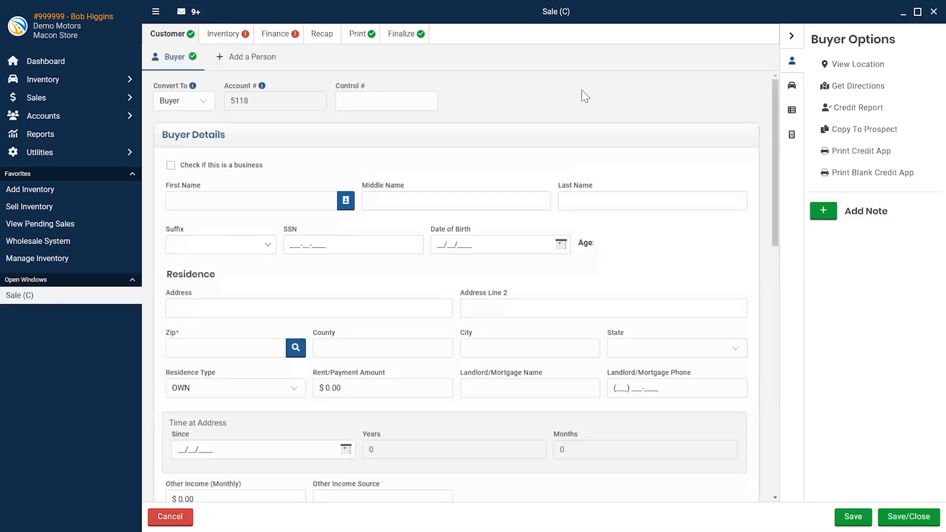
left_click(852, 518)
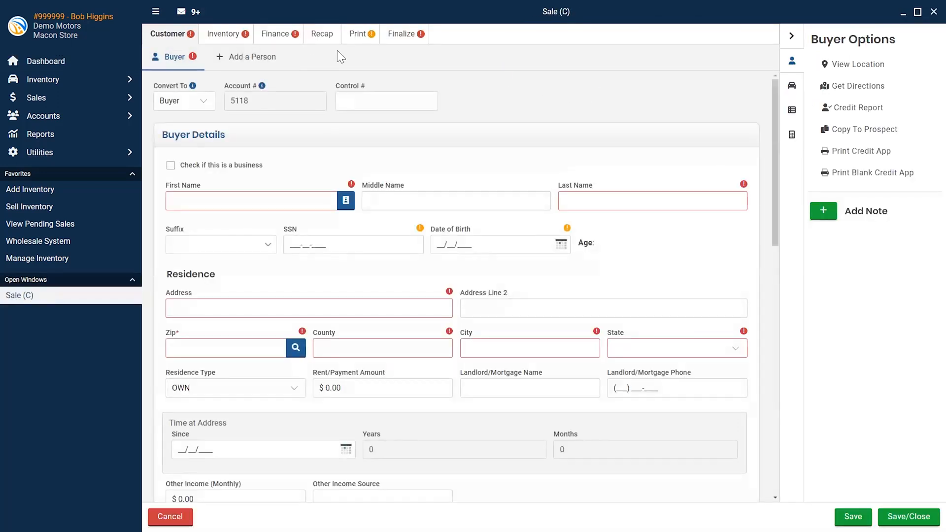
mouse_move(256, 217)
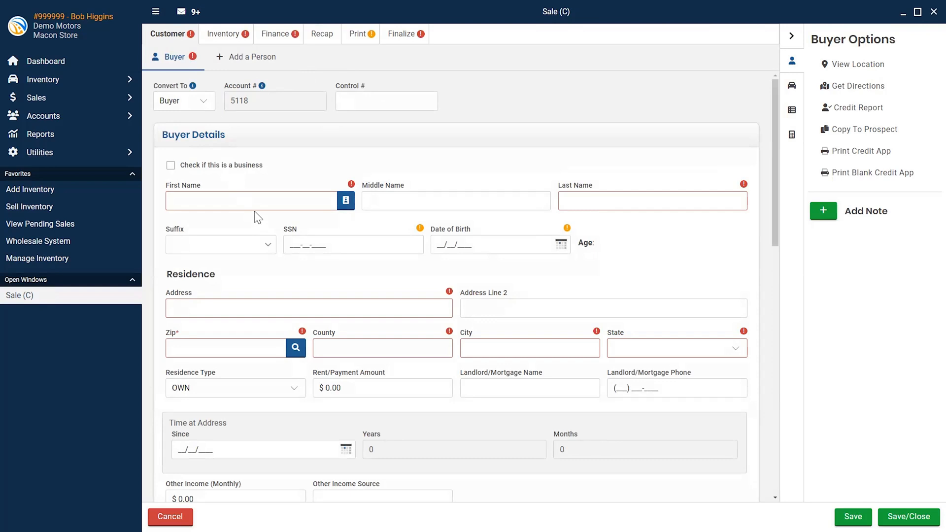
scroll("down", 3)
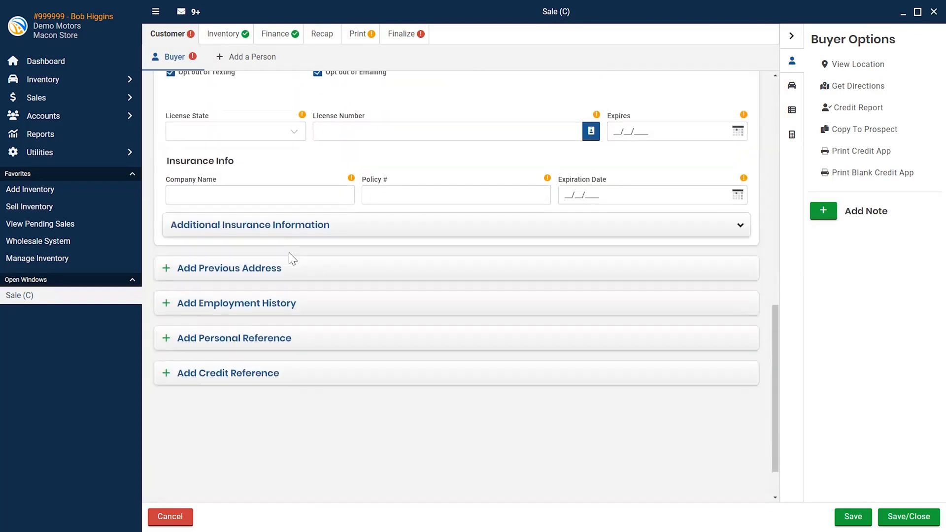
mouse_move(222, 374)
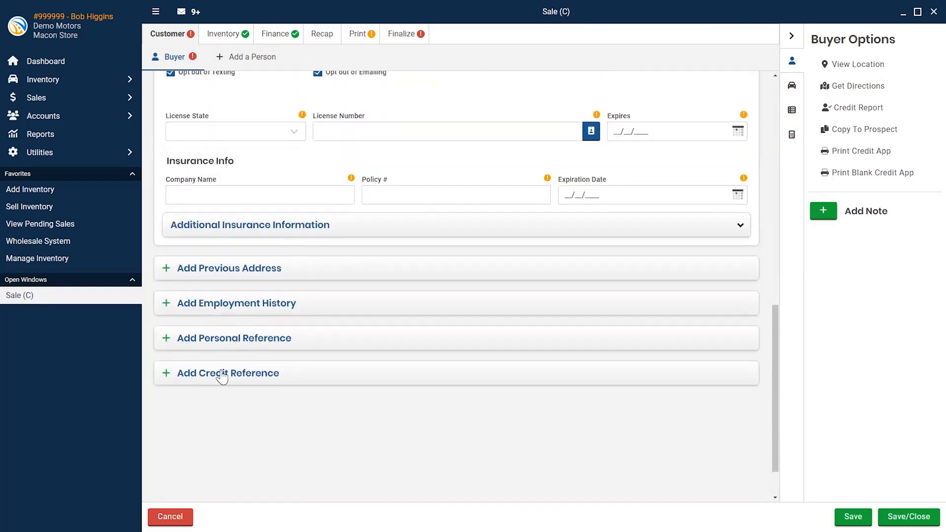
scroll("up", 3)
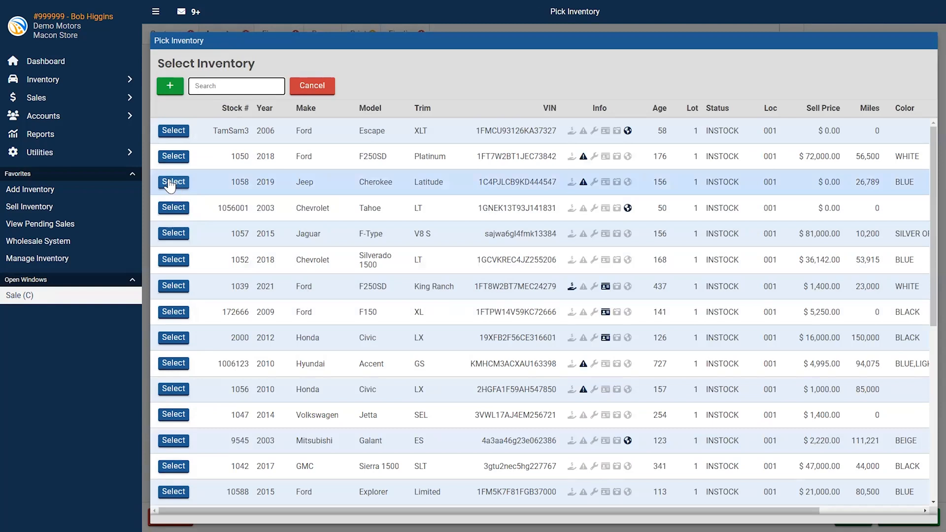
Step: Select the 2019 Jeep Cherokee Latitude, stock 1058, from the inventory picker for this sale
left_click(174, 182)
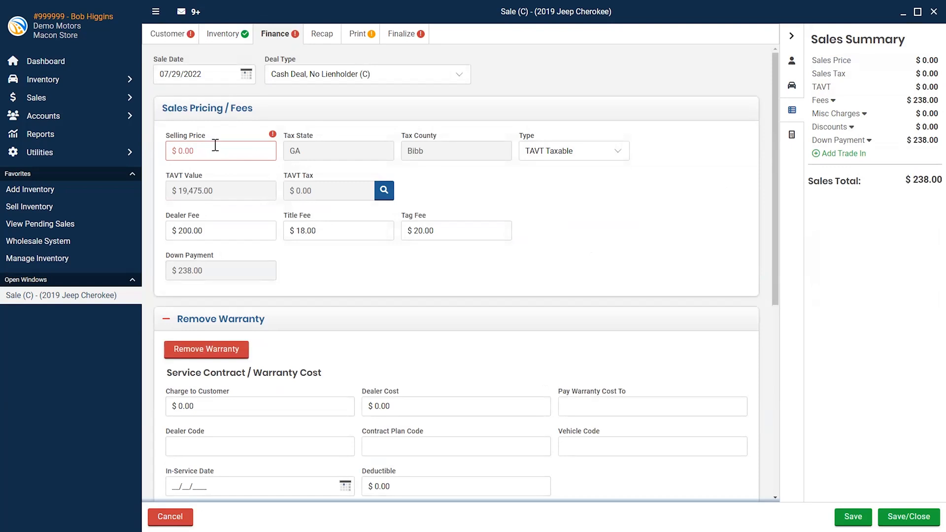
Step: Price the Jeep at $10,000 on Finance, review the Recap and Print forms, then move to Finalize
scroll("down", 3)
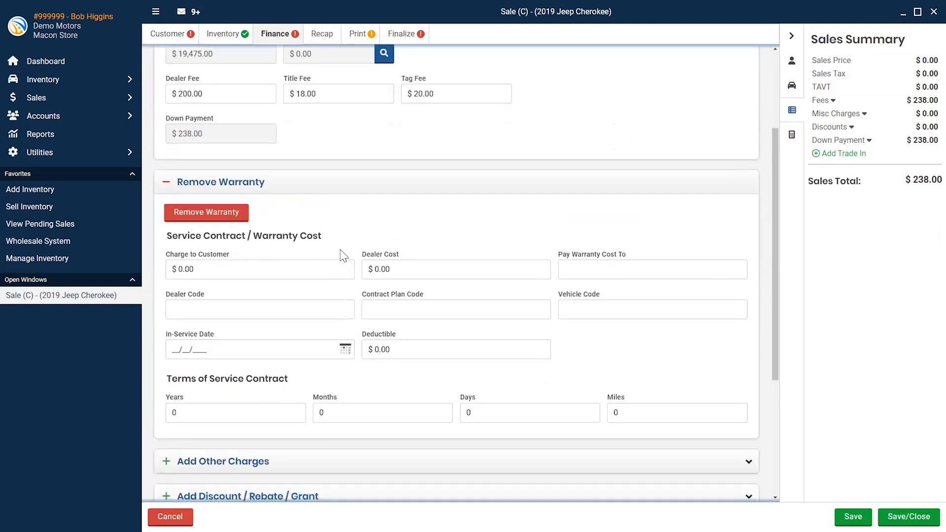
scroll("down", 3)
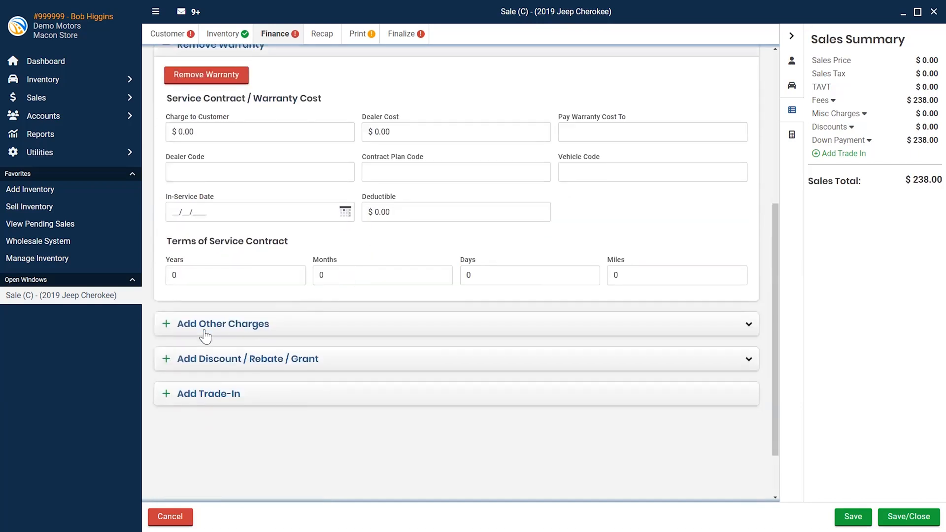
mouse_move(215, 407)
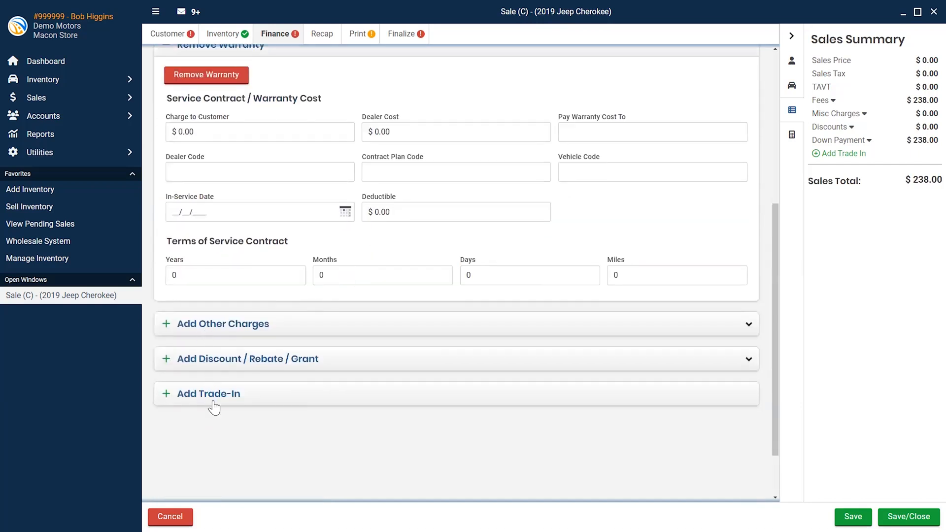
scroll("up", 3)
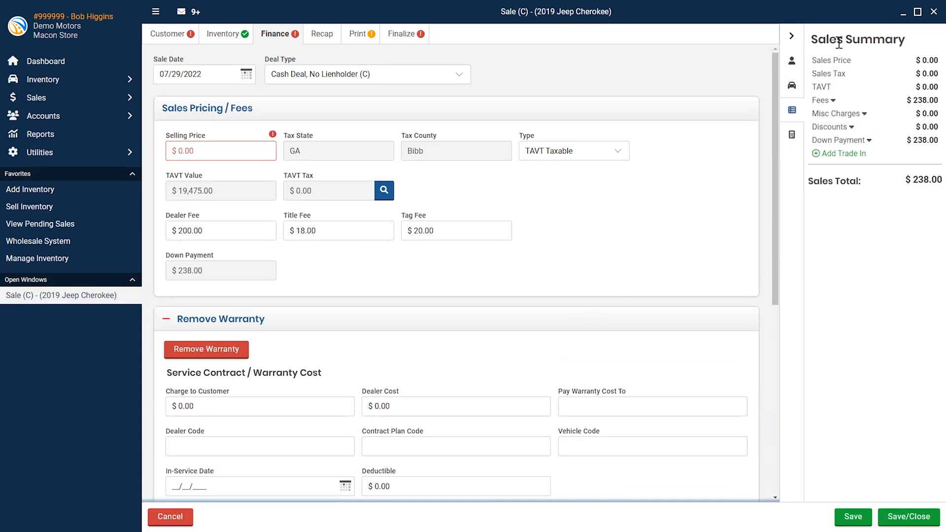
left_click(321, 34)
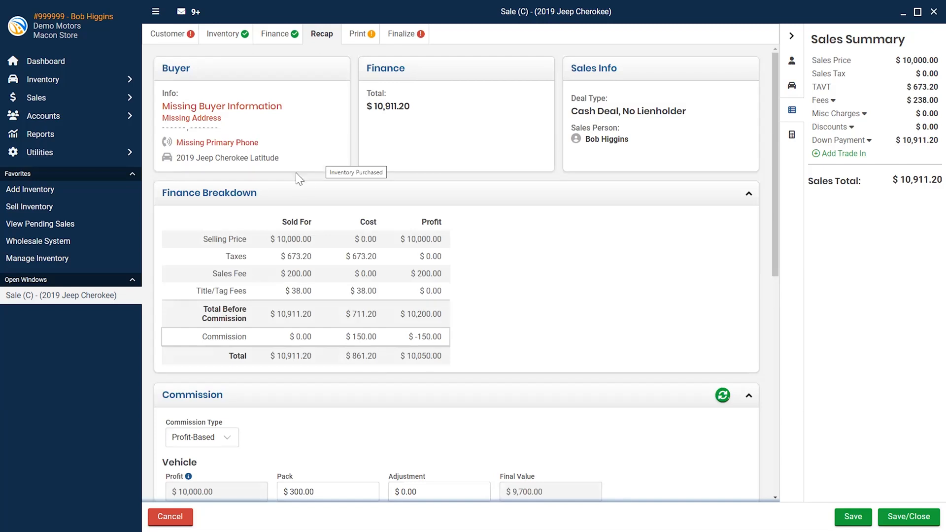
mouse_move(210, 93)
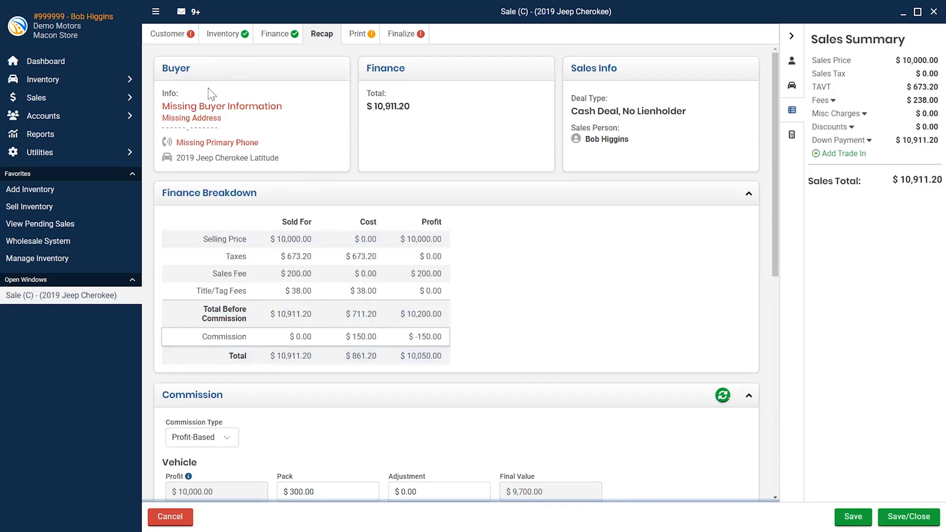
mouse_move(352, 37)
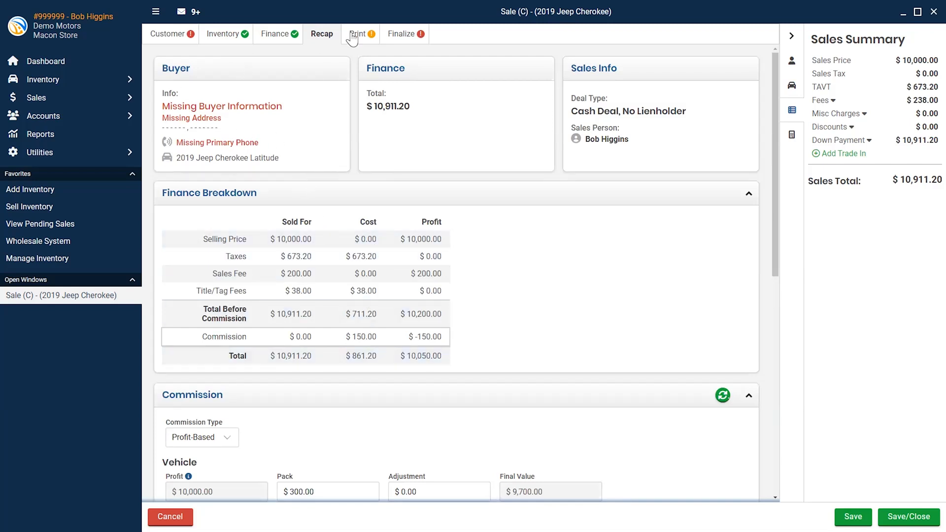
left_click(358, 34)
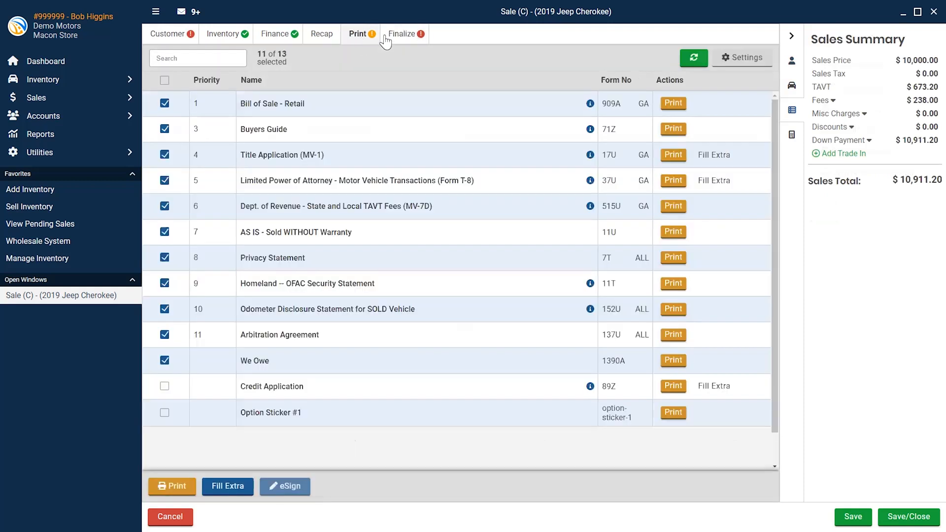
left_click(401, 34)
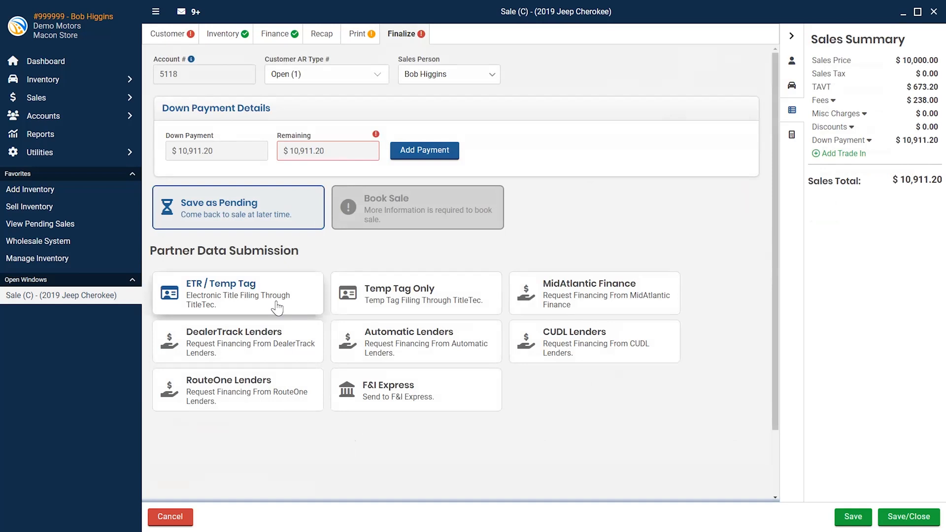
mouse_move(553, 299)
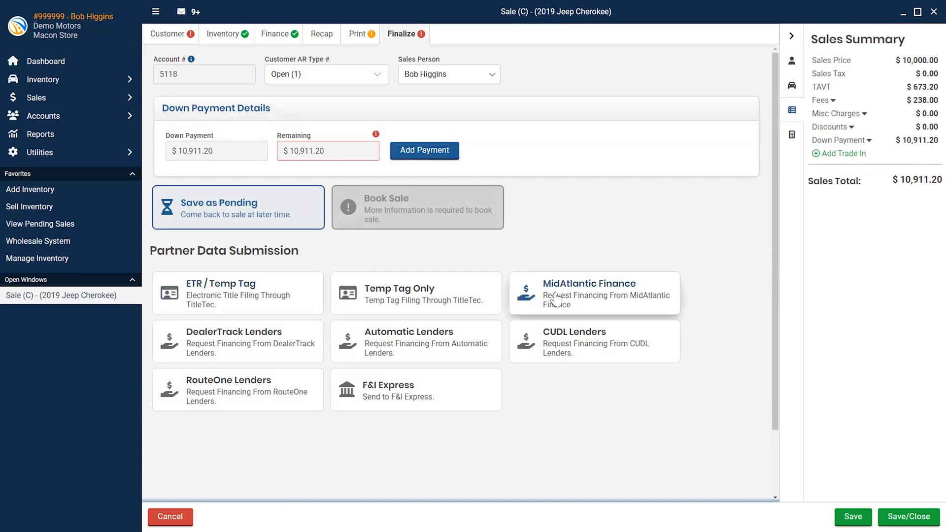
mouse_move(578, 346)
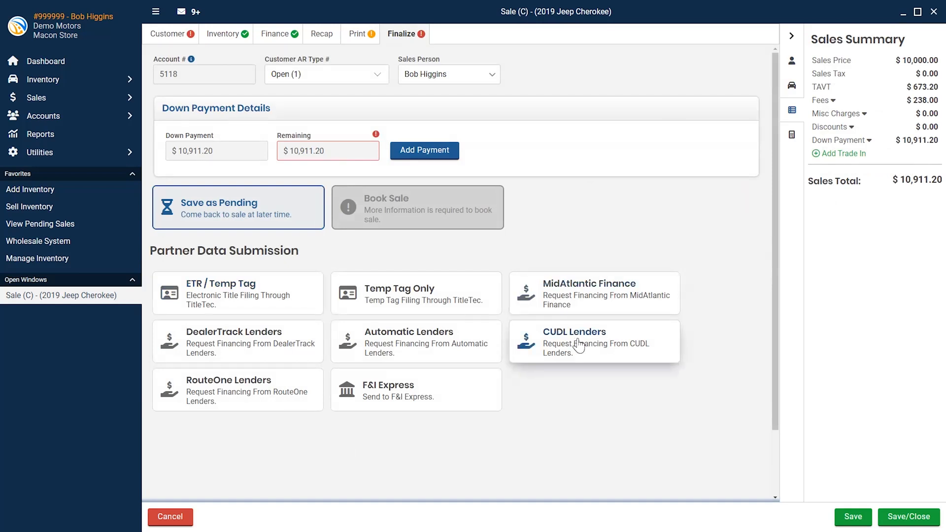
mouse_move(217, 401)
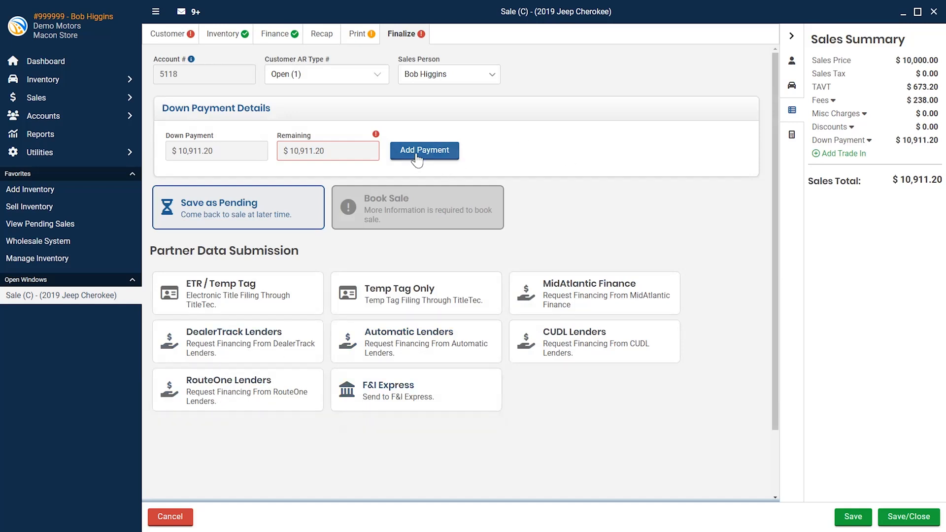
mouse_move(363, 100)
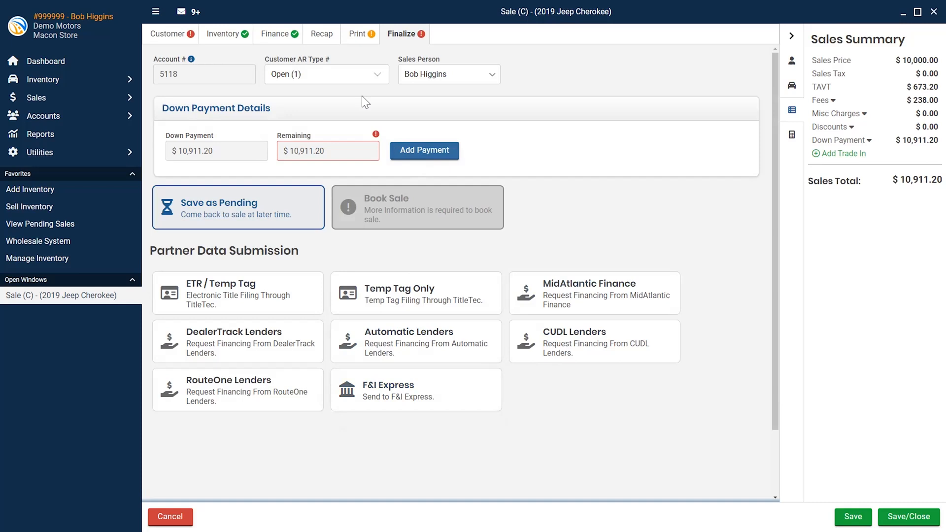
Step: Return from the Finalize options to the sale's printable forms list with 11 of 13 chosen
left_click(357, 33)
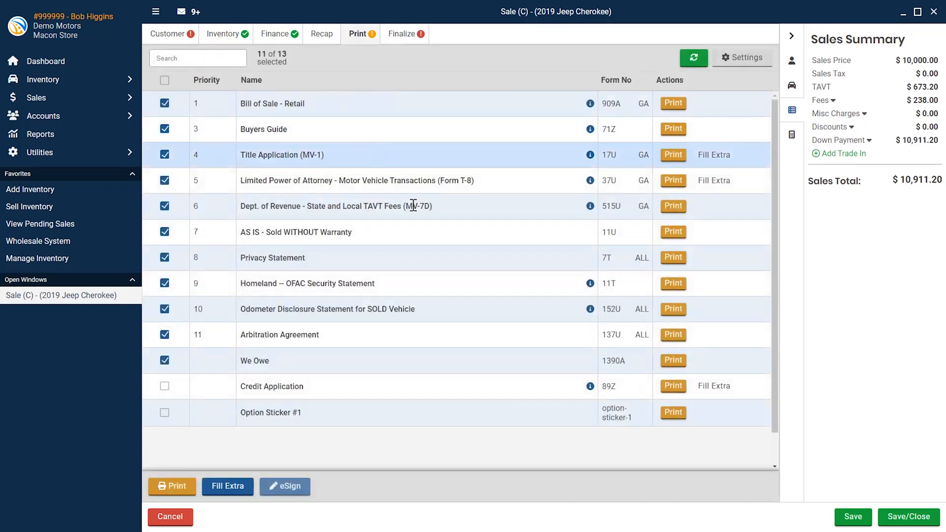
mouse_move(356, 494)
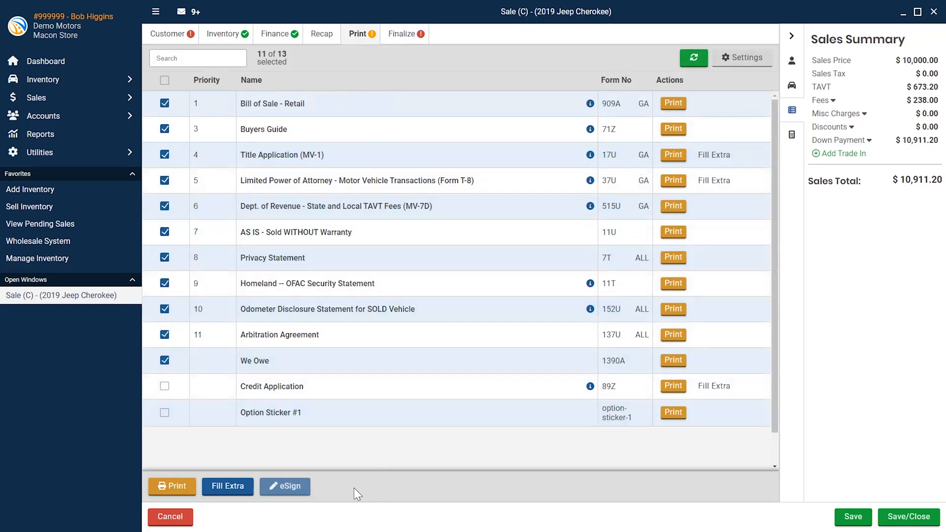
Step: Close the Jeep Cherokee sale window and go back to the main dashboard
left_click(46, 60)
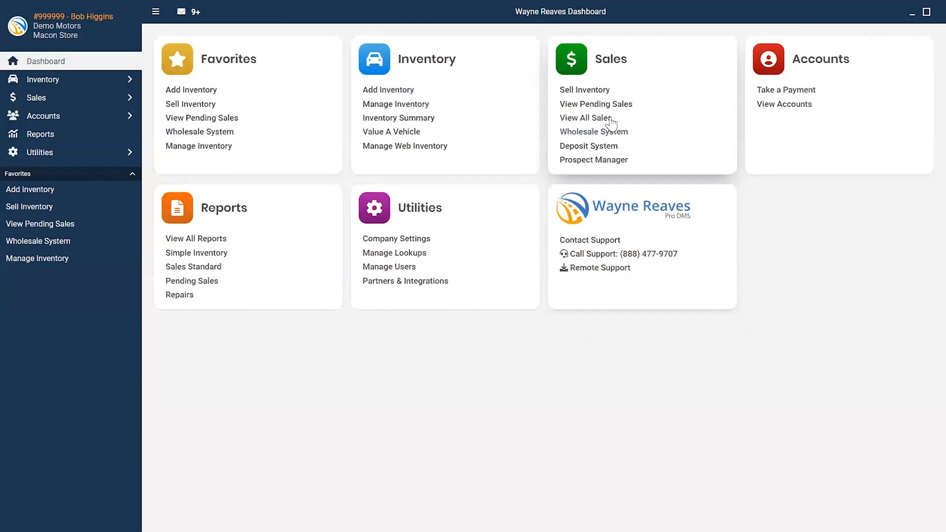
Step: View the pending sales list, then open the Wholesale System with its seven buyers
left_click(595, 104)
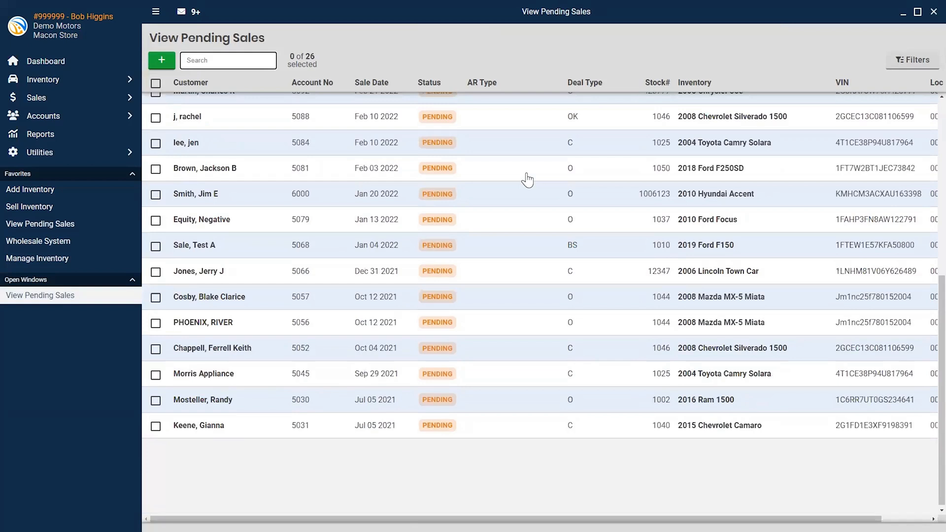
left_click(47, 61)
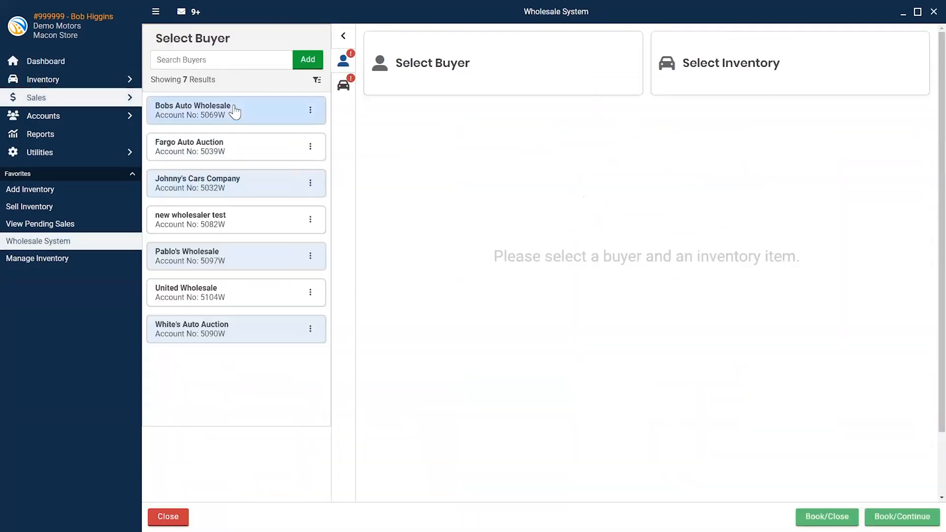
mouse_move(247, 254)
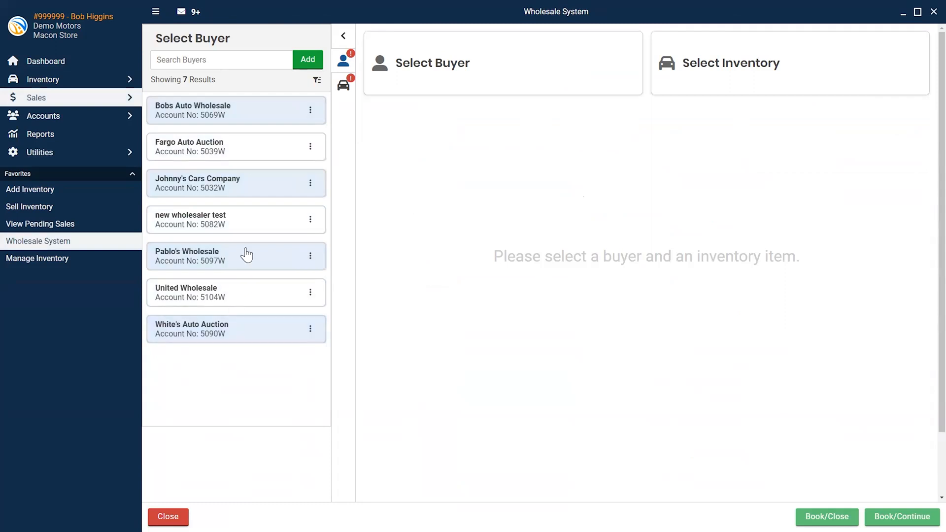
Step: Select Johnny's Cars Company from the buyer list as the wholesale buyer
left_click(236, 184)
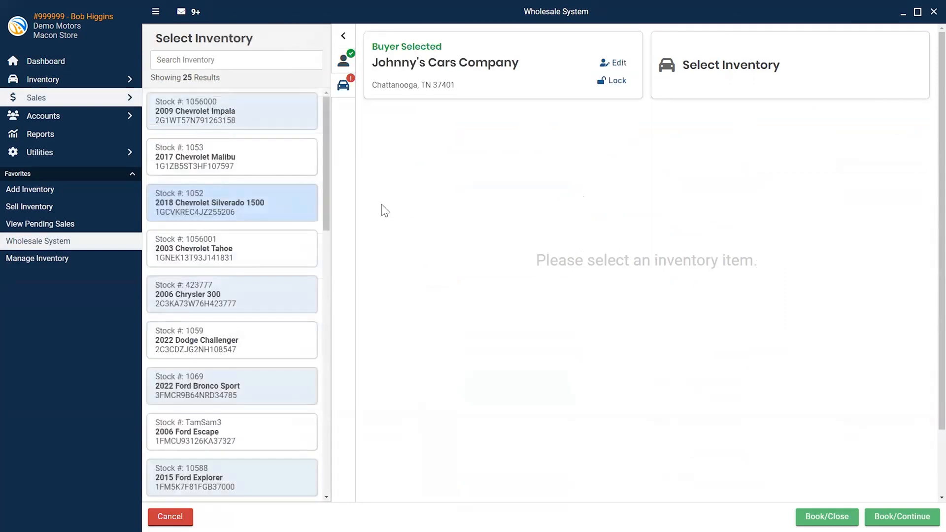